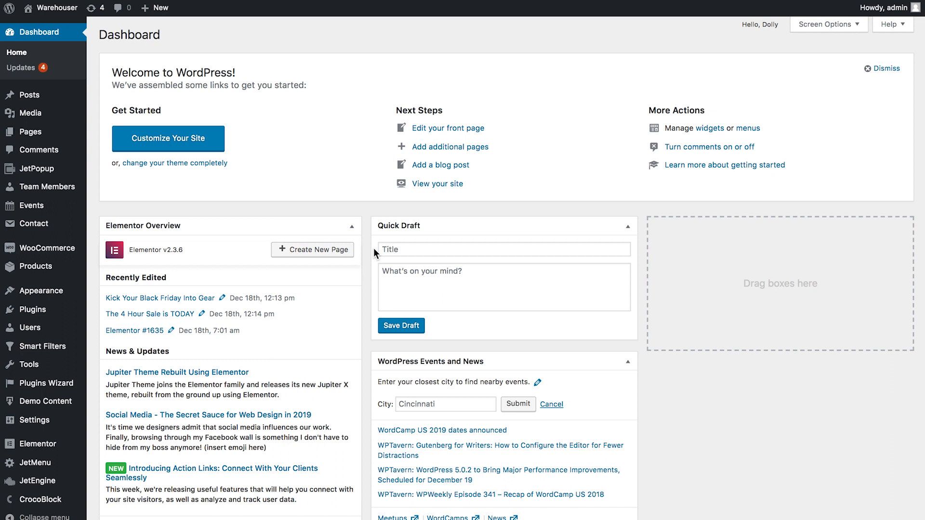
pyautogui.moveTo(35, 480)
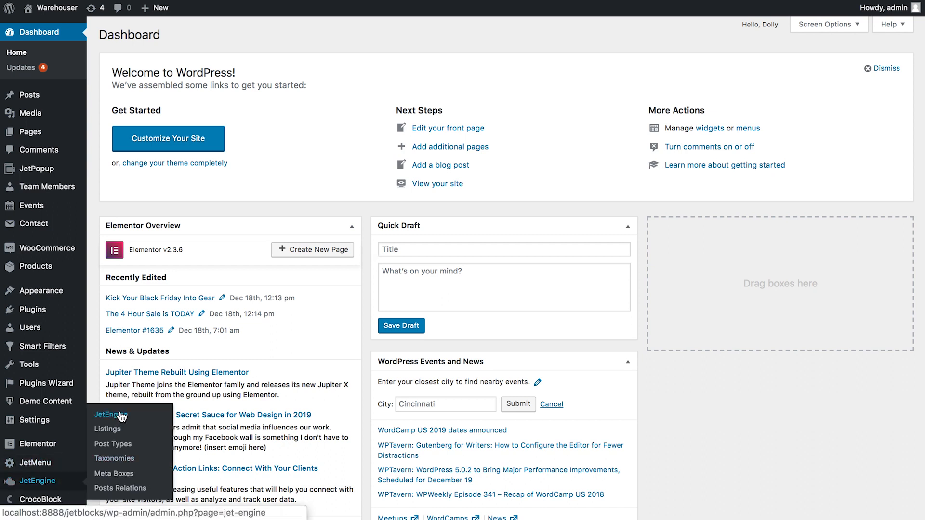
# Step: Go to the JetEngine dashboard from the WordPress admin sidebar
pyautogui.click(109, 414)
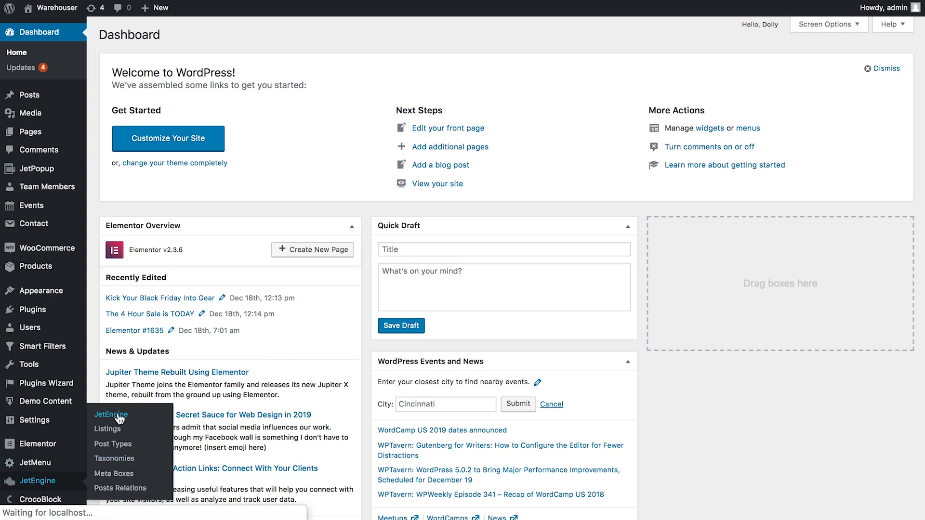
# Step: Review the Modules Manager, confirming 'QR Code for Dynamic Field widget' is enabled
pyautogui.click(111, 414)
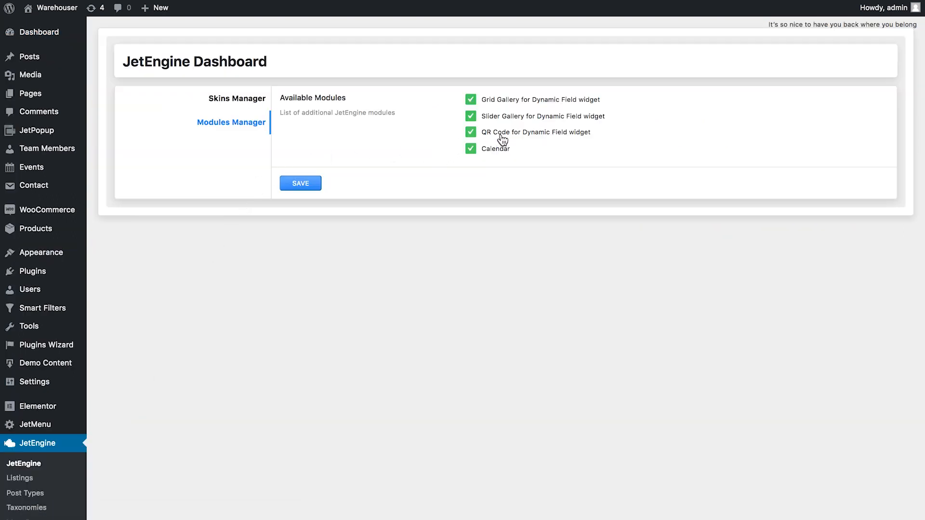
pyautogui.moveTo(600, 137)
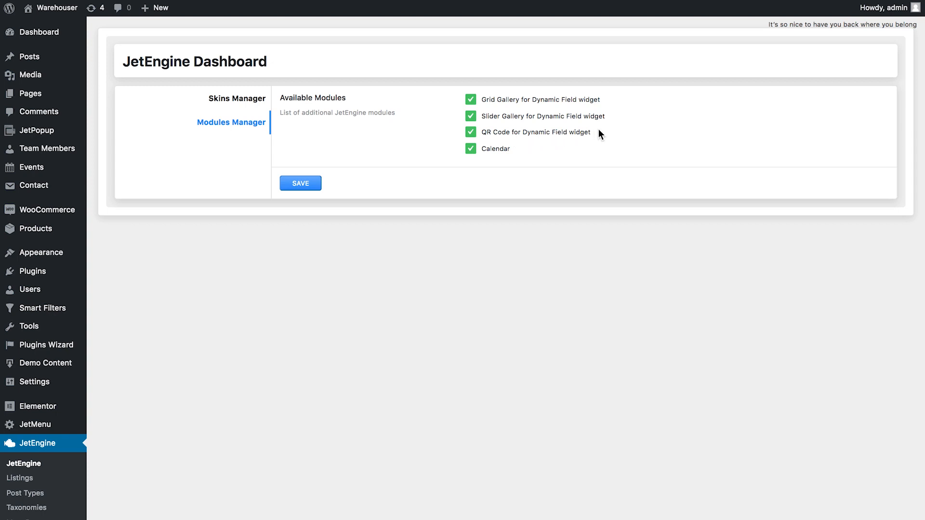
pyautogui.moveTo(489, 135)
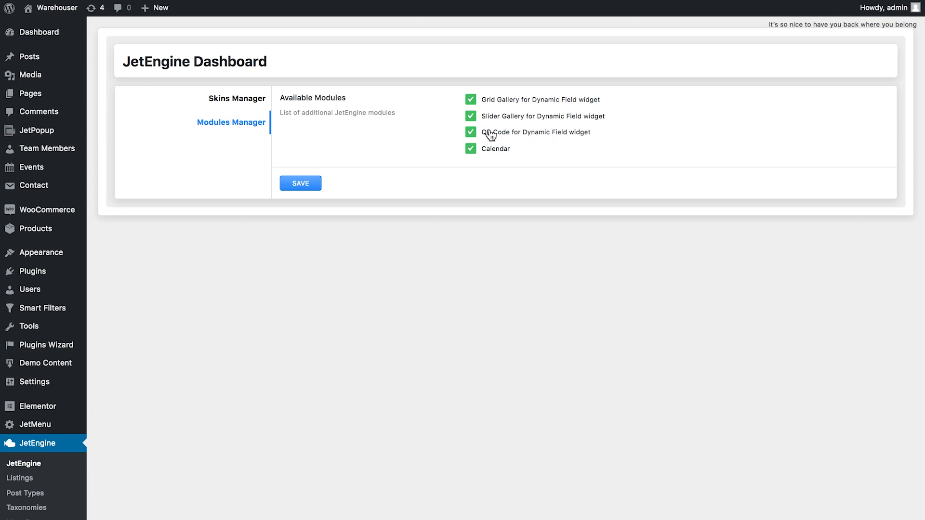
pyautogui.moveTo(477, 139)
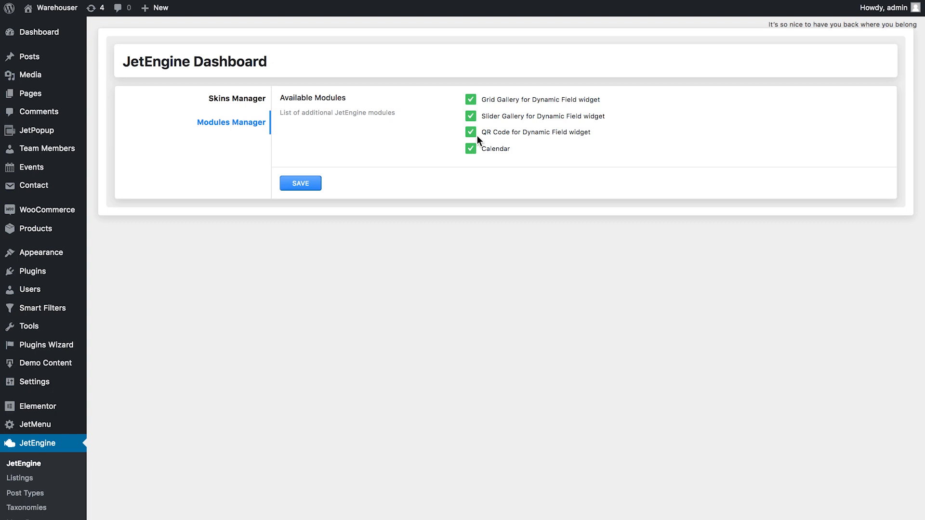
pyautogui.moveTo(451, 154)
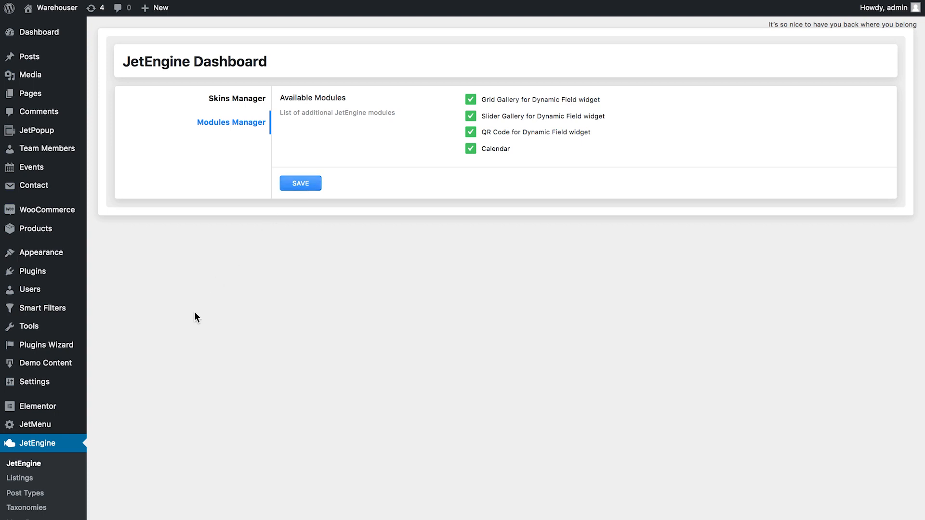
pyautogui.scroll(-3)
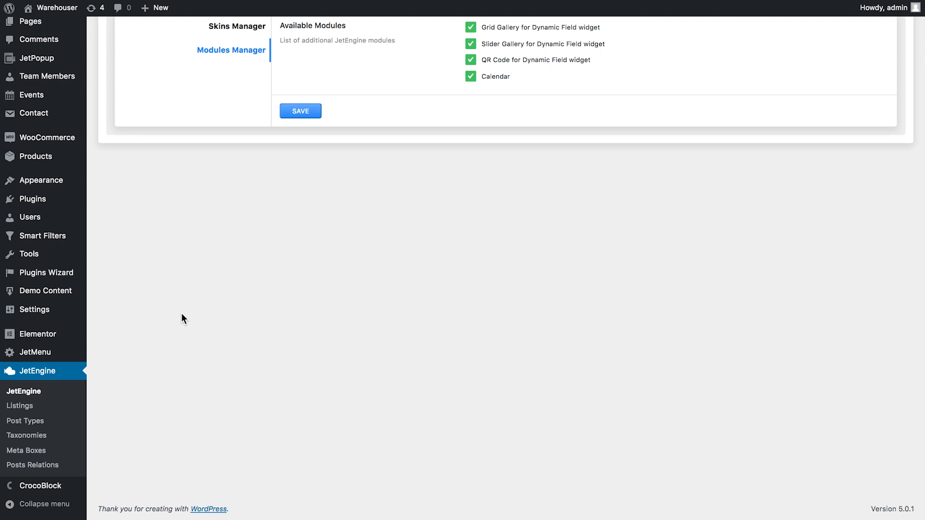
pyautogui.moveTo(24, 421)
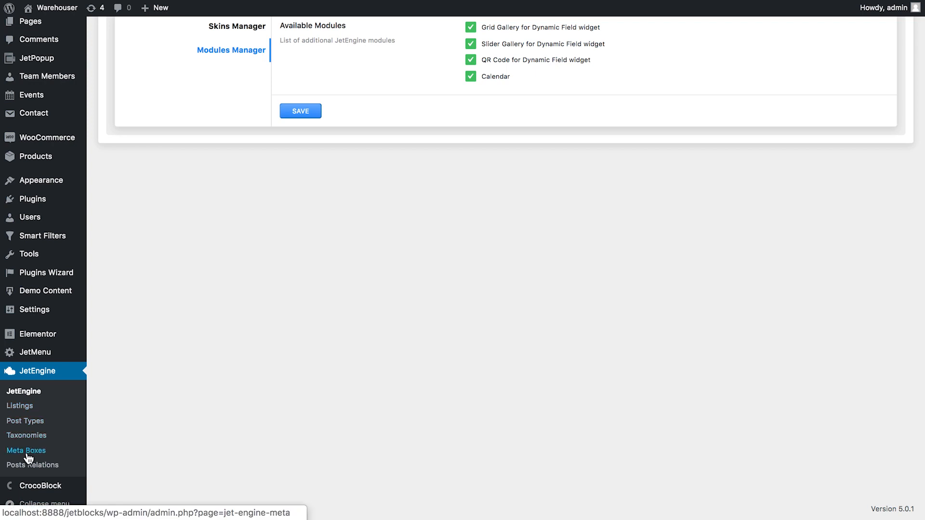
# Step: Create a meta box 'QR code' for posts, limited to the Events post type
pyautogui.click(25, 450)
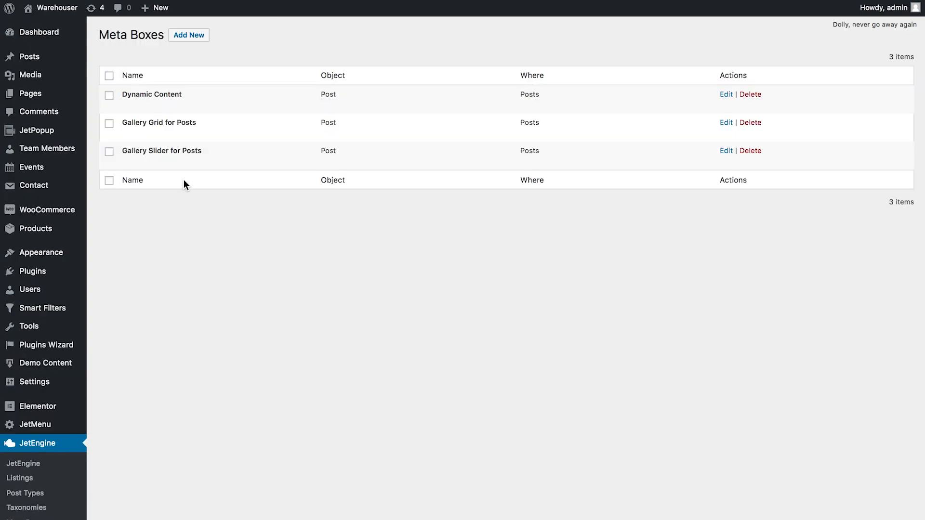
pyautogui.moveTo(189, 42)
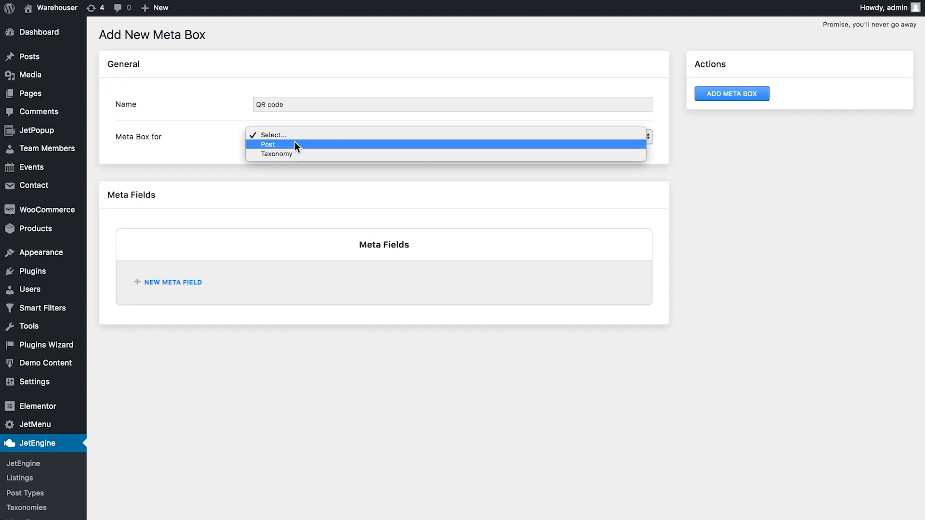
pyautogui.click(268, 144)
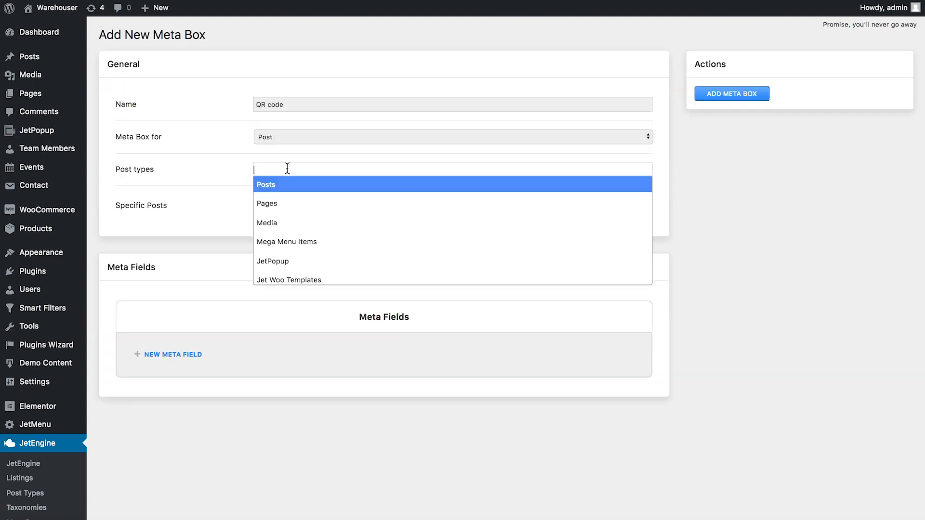
pyautogui.scroll(-3)
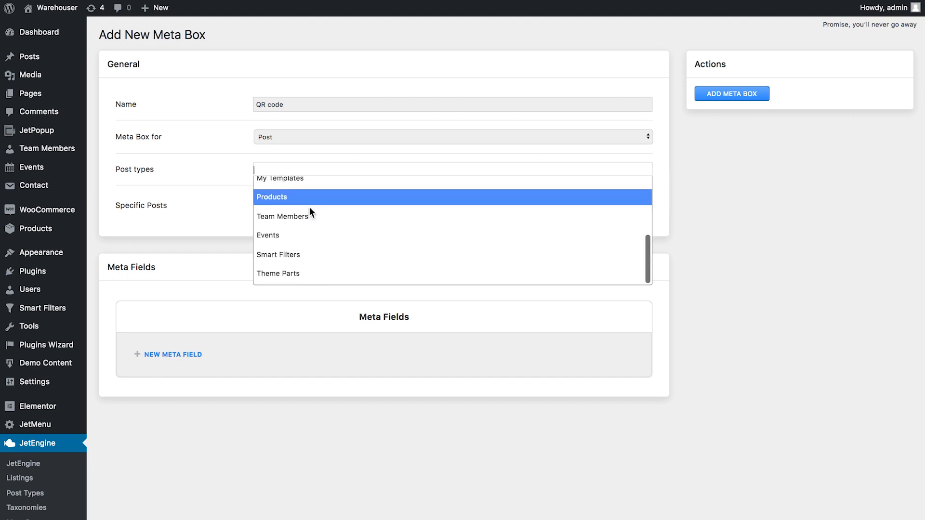
pyautogui.click(268, 235)
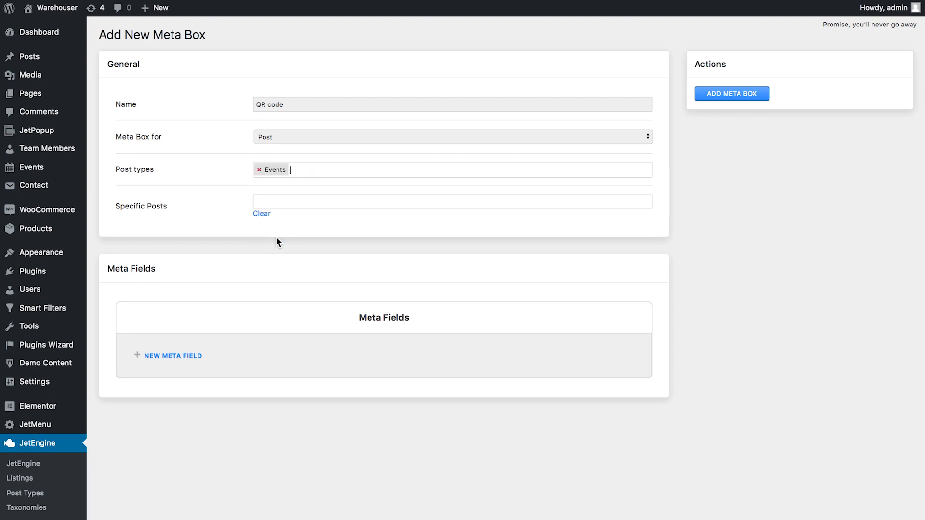
pyautogui.scroll(-3)
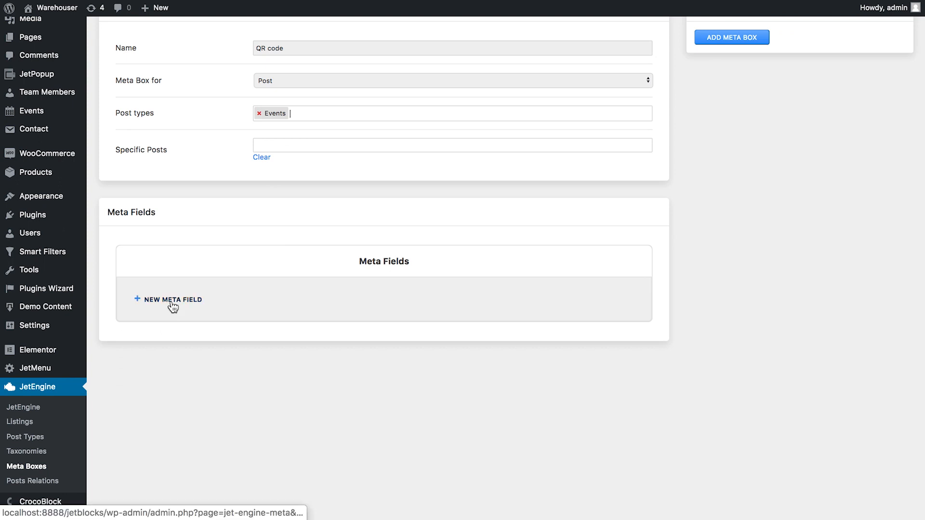
# Step: Add a Text meta field 'QR code' (ID qr) and save the meta box
pyautogui.click(171, 300)
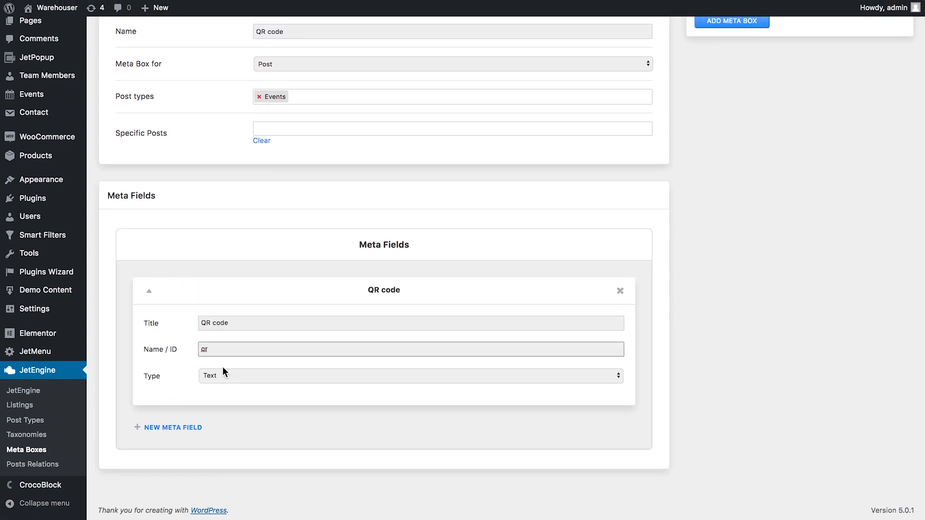
pyautogui.moveTo(220, 378)
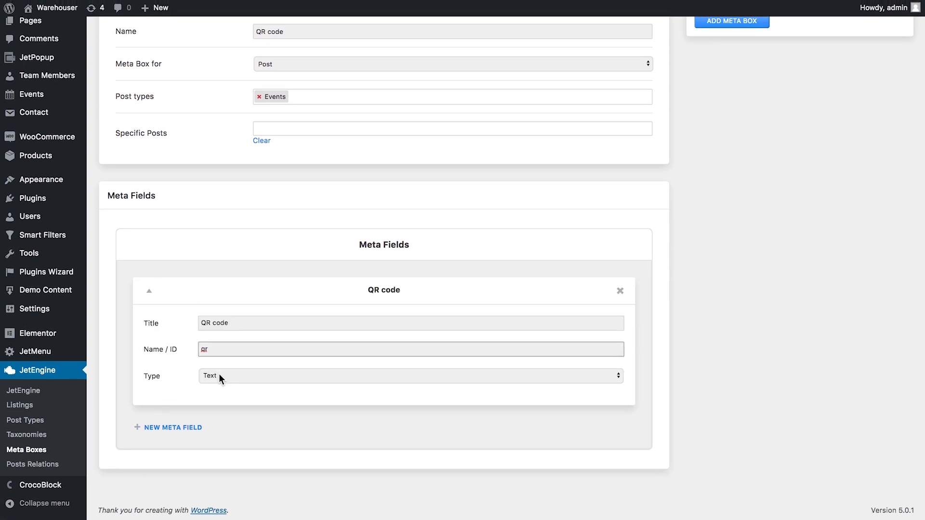
pyautogui.click(406, 373)
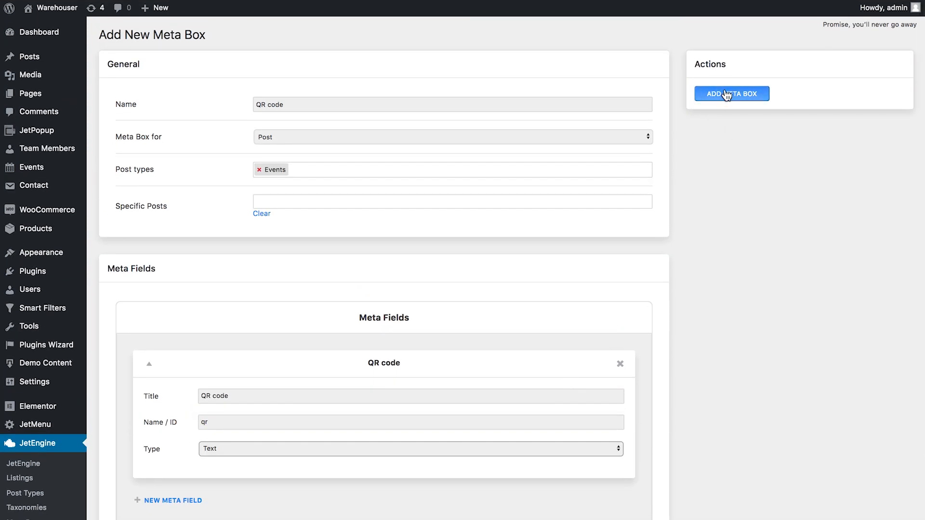
pyautogui.click(732, 94)
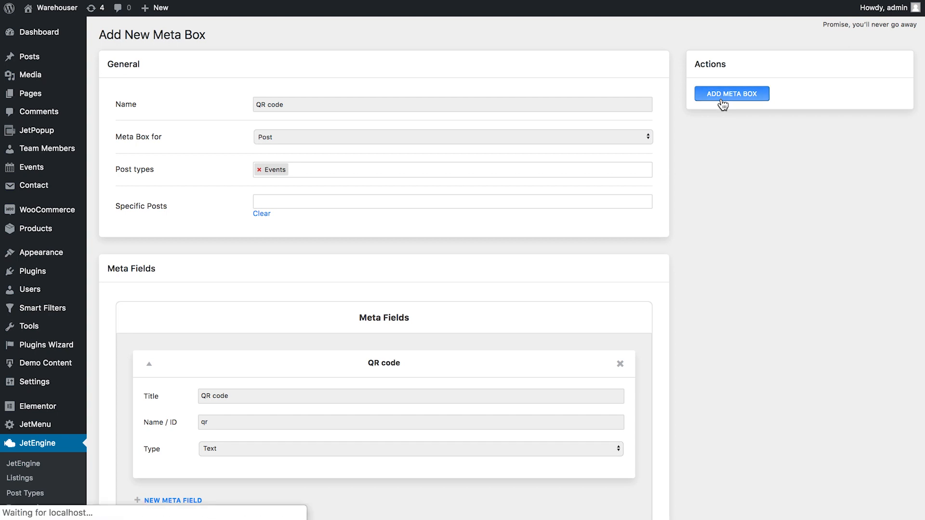
pyautogui.click(732, 94)
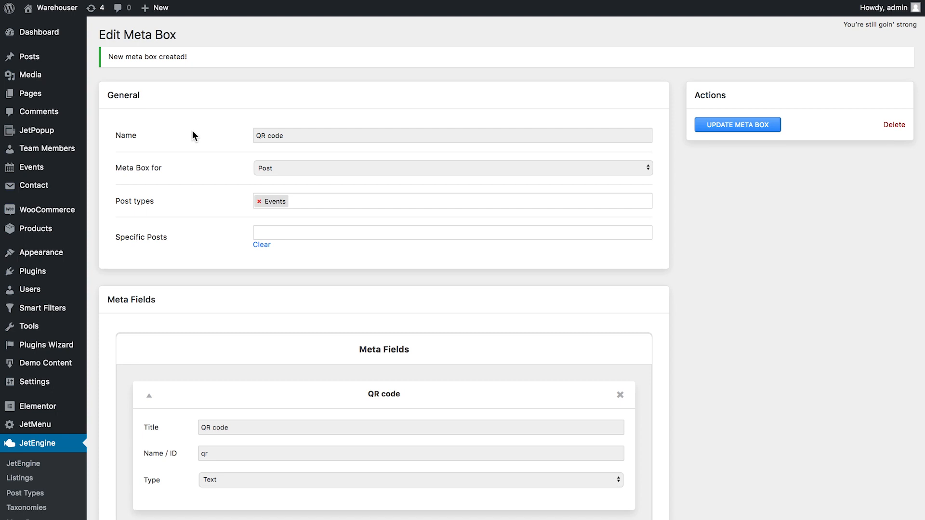
pyautogui.moveTo(31, 168)
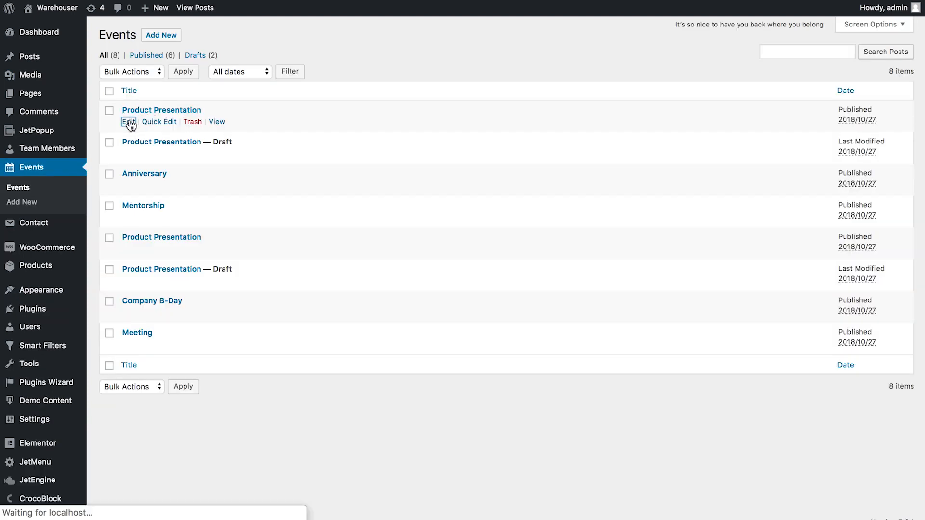
# Step: Edit the Product Presentation event and update it
pyautogui.click(127, 121)
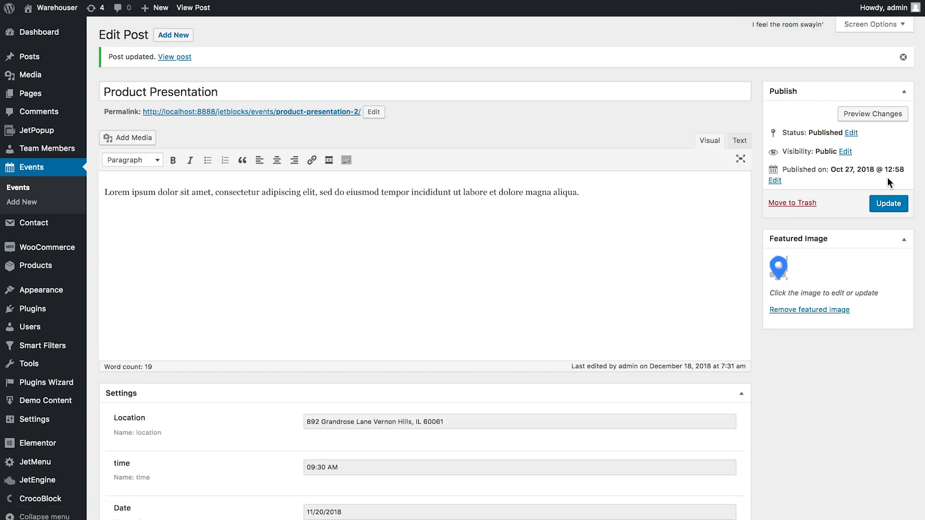
pyautogui.moveTo(78, 377)
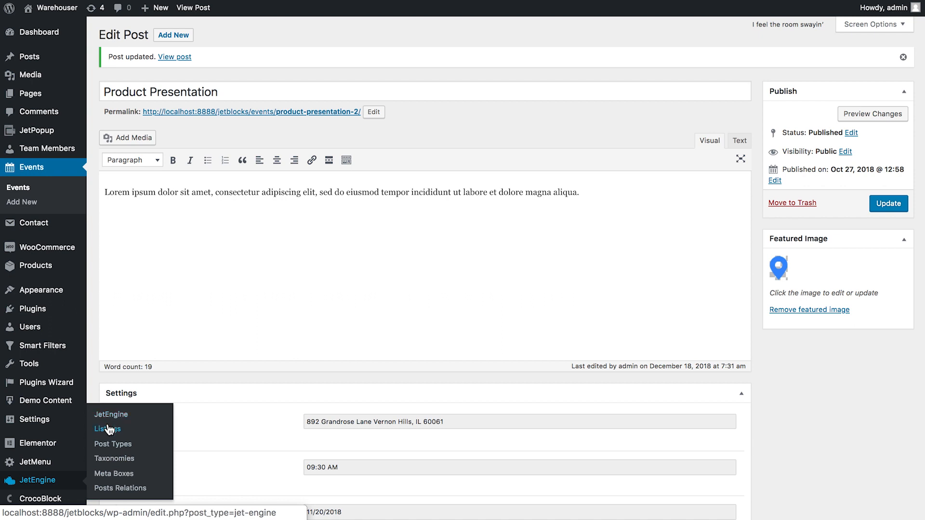
# Step: Create a Posts listing item 'Listing for Events QR' for Events and open it in Elementor
pyautogui.click(107, 429)
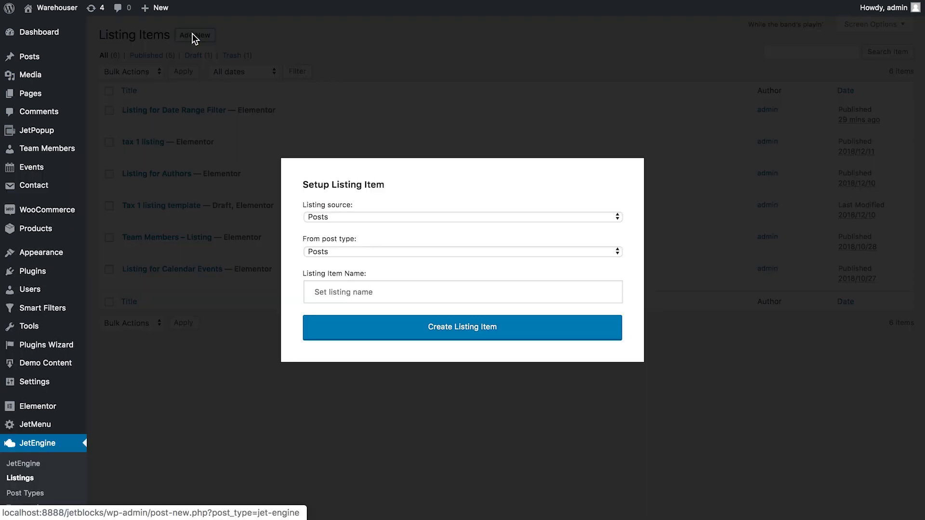
pyautogui.click(462, 217)
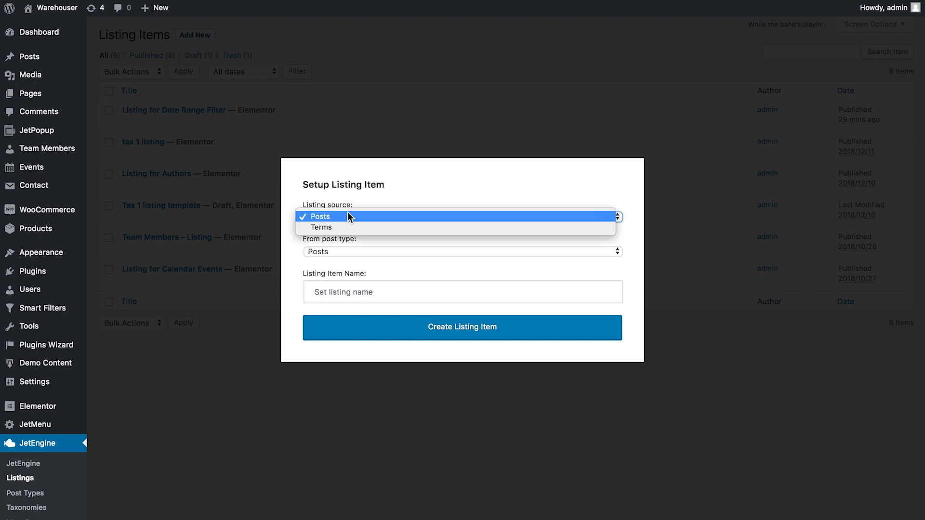
pyautogui.click(462, 251)
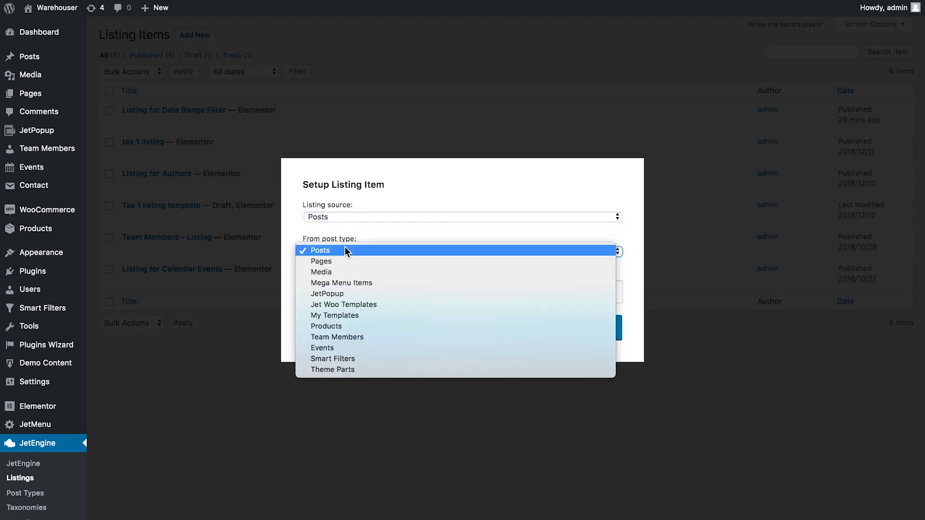
pyautogui.click(321, 348)
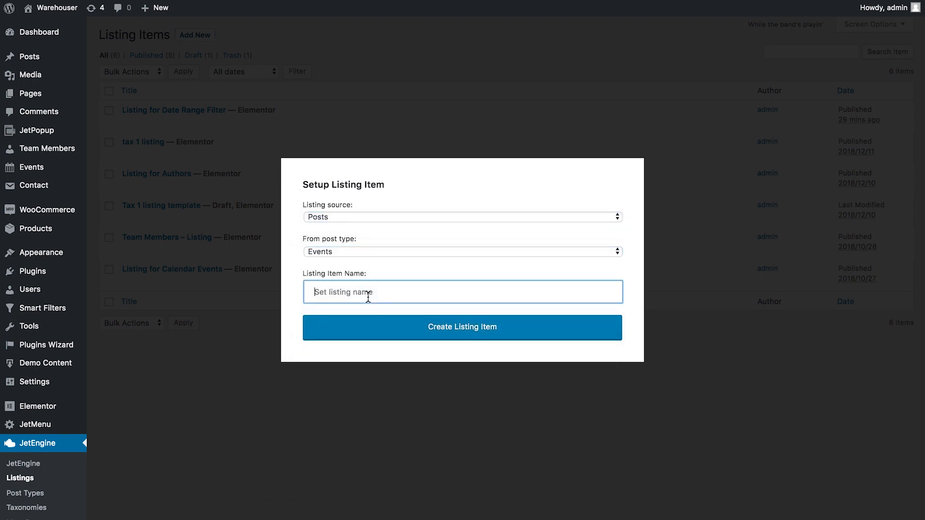
pyautogui.click(463, 327)
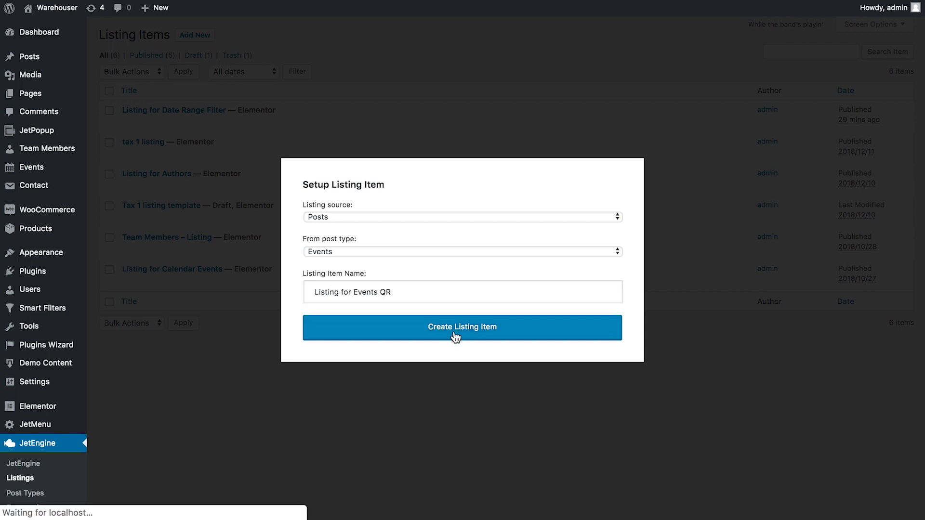
pyautogui.click(462, 328)
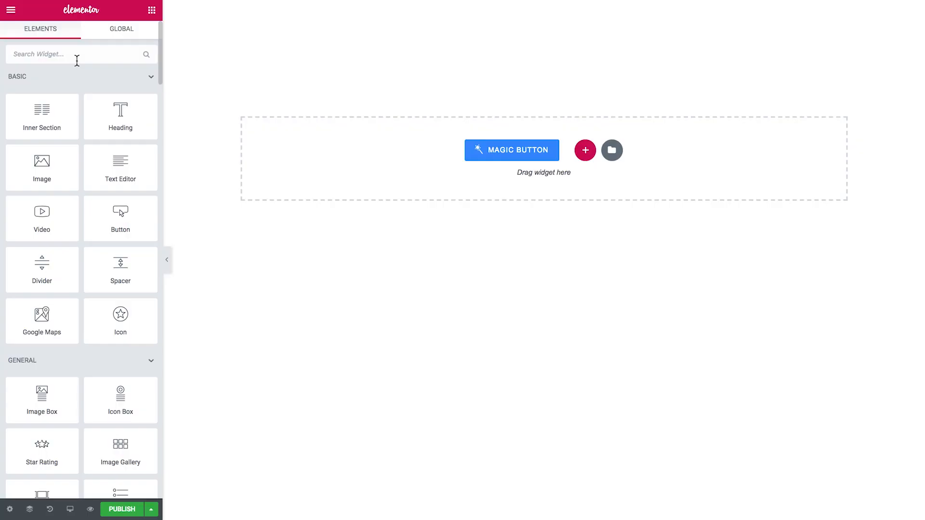
# Step: Add a Dynamic Field widget to the listing with its source set to Meta Data
pyautogui.write('dyna')
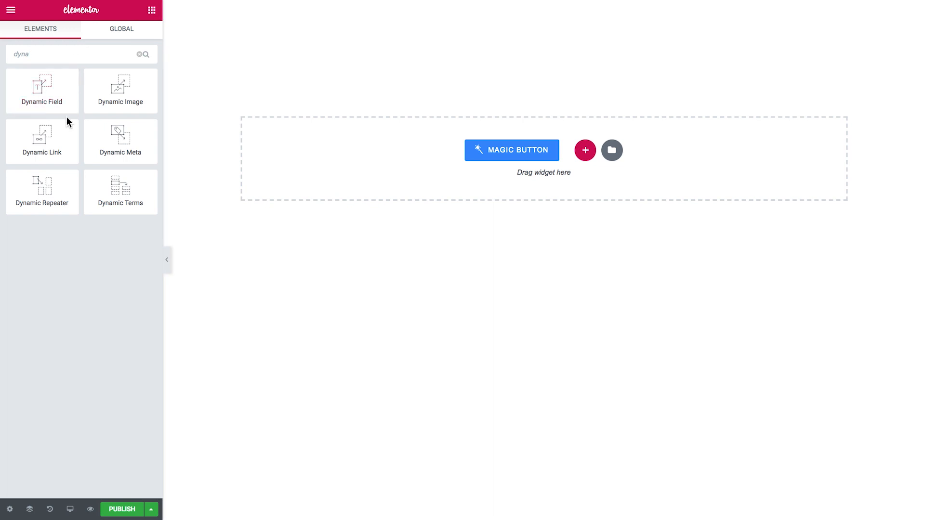
pyautogui.click(43, 90)
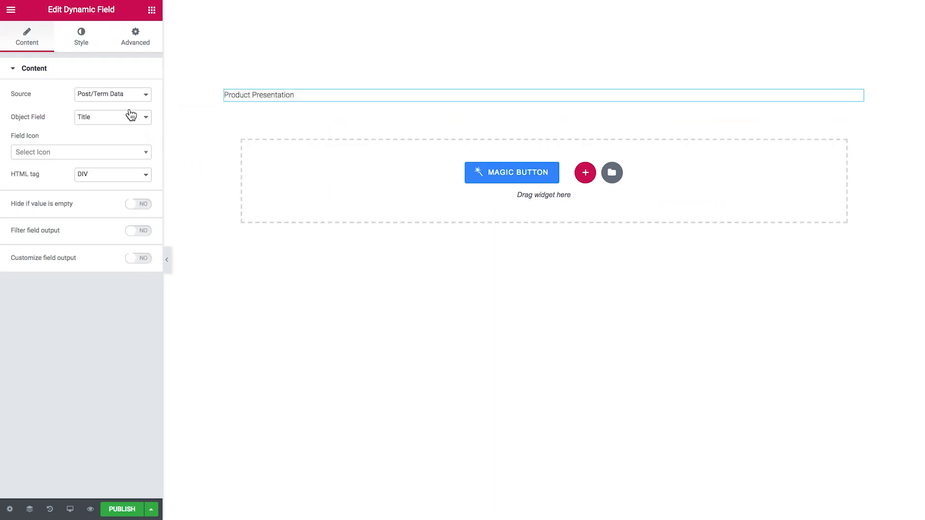
pyautogui.click(113, 95)
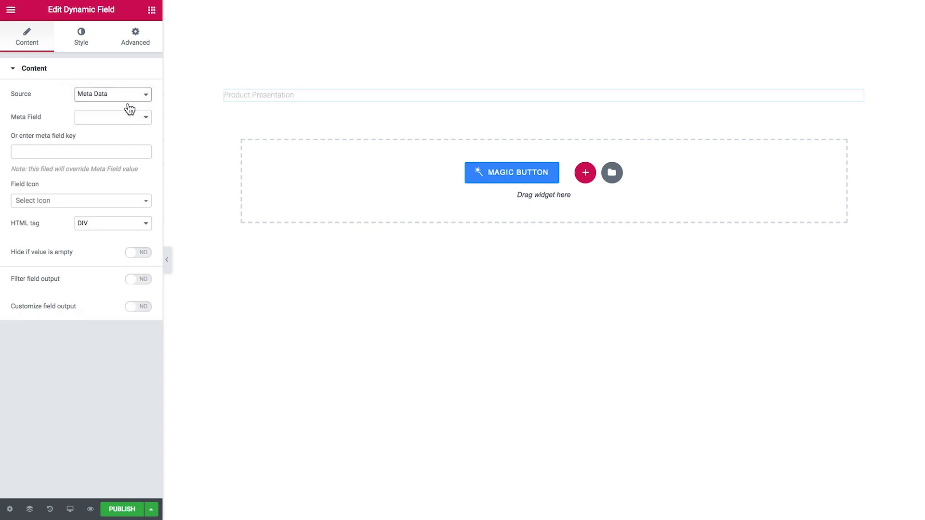
# Step: Point the Dynamic Field at the QR code meta field with the QR Code output callback
pyautogui.click(112, 116)
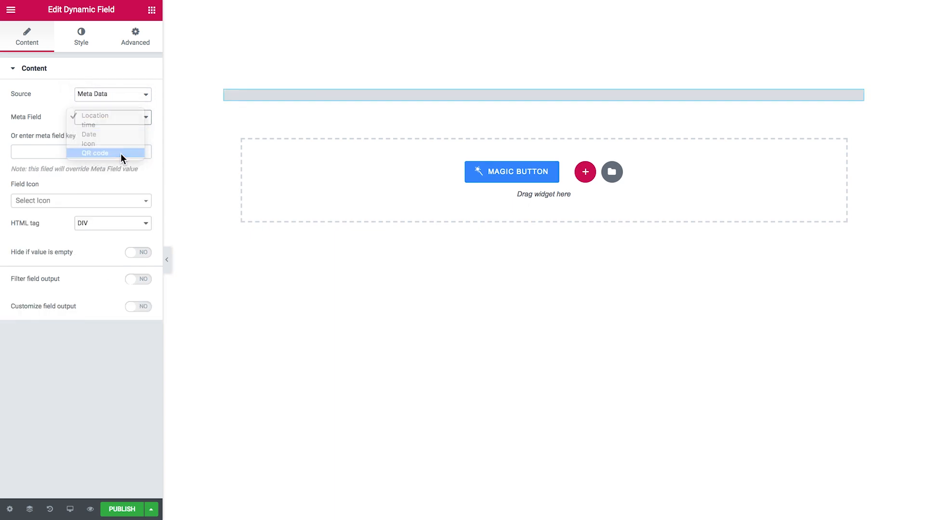
pyautogui.click(138, 279)
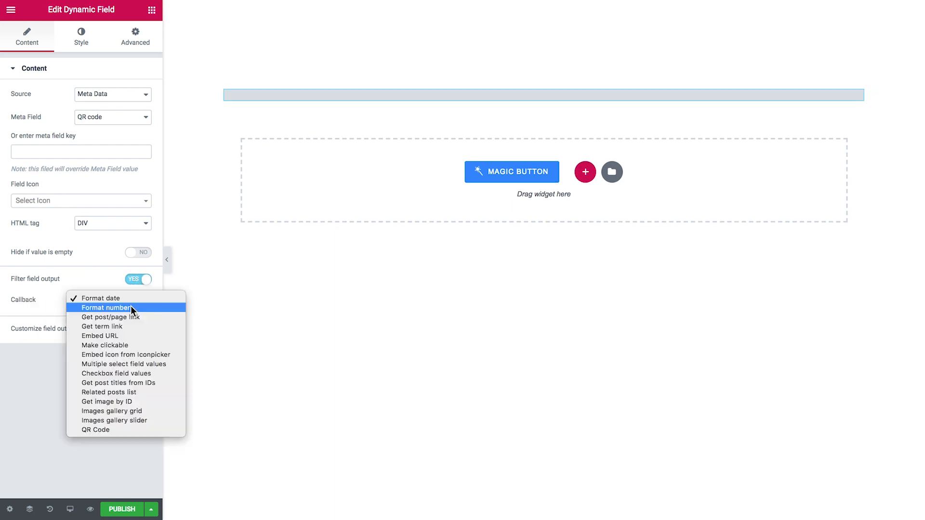
pyautogui.click(95, 429)
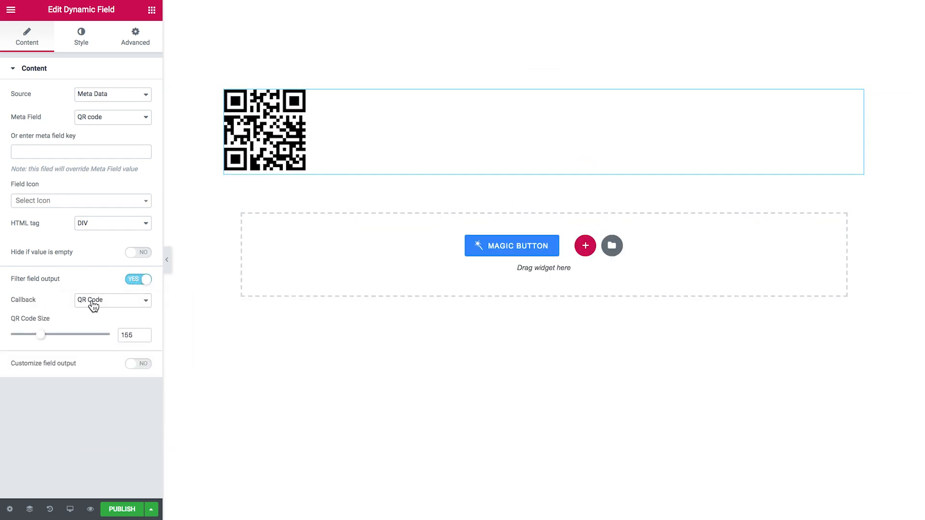
pyautogui.moveTo(77, 331)
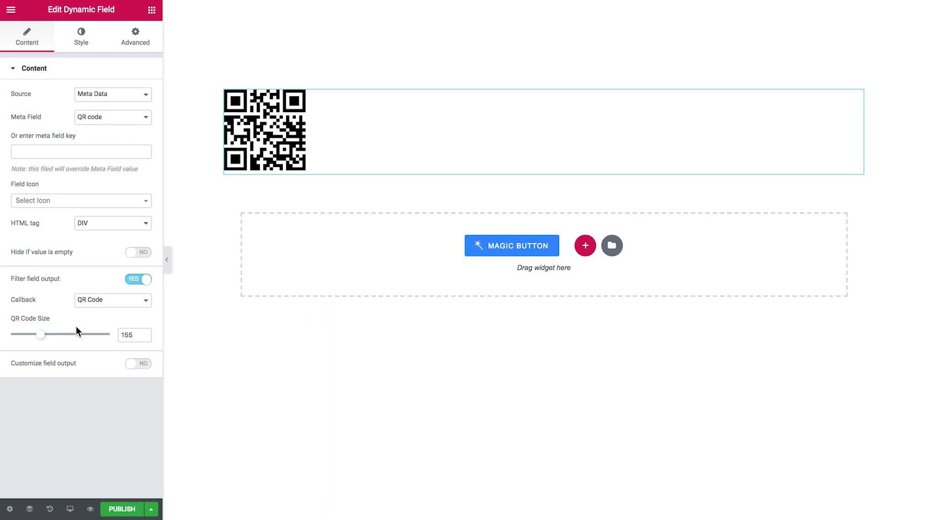
pyautogui.moveTo(71, 327)
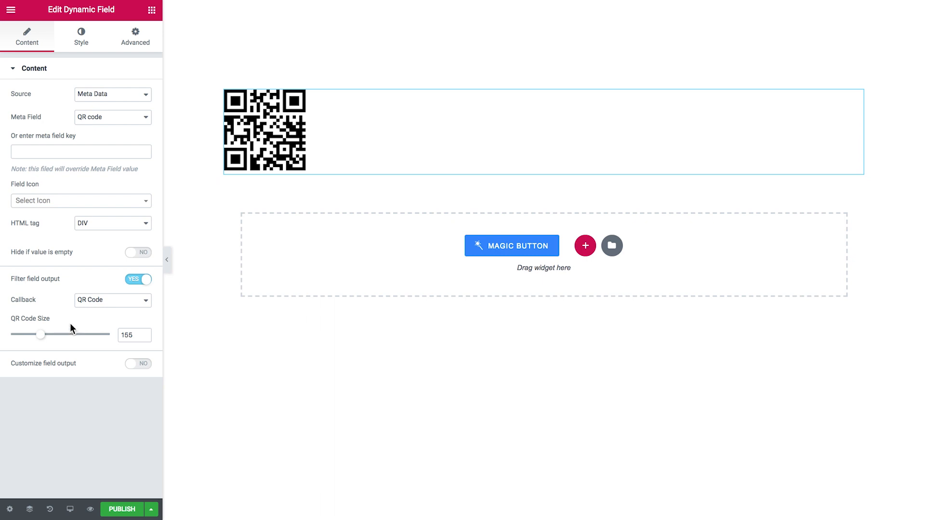